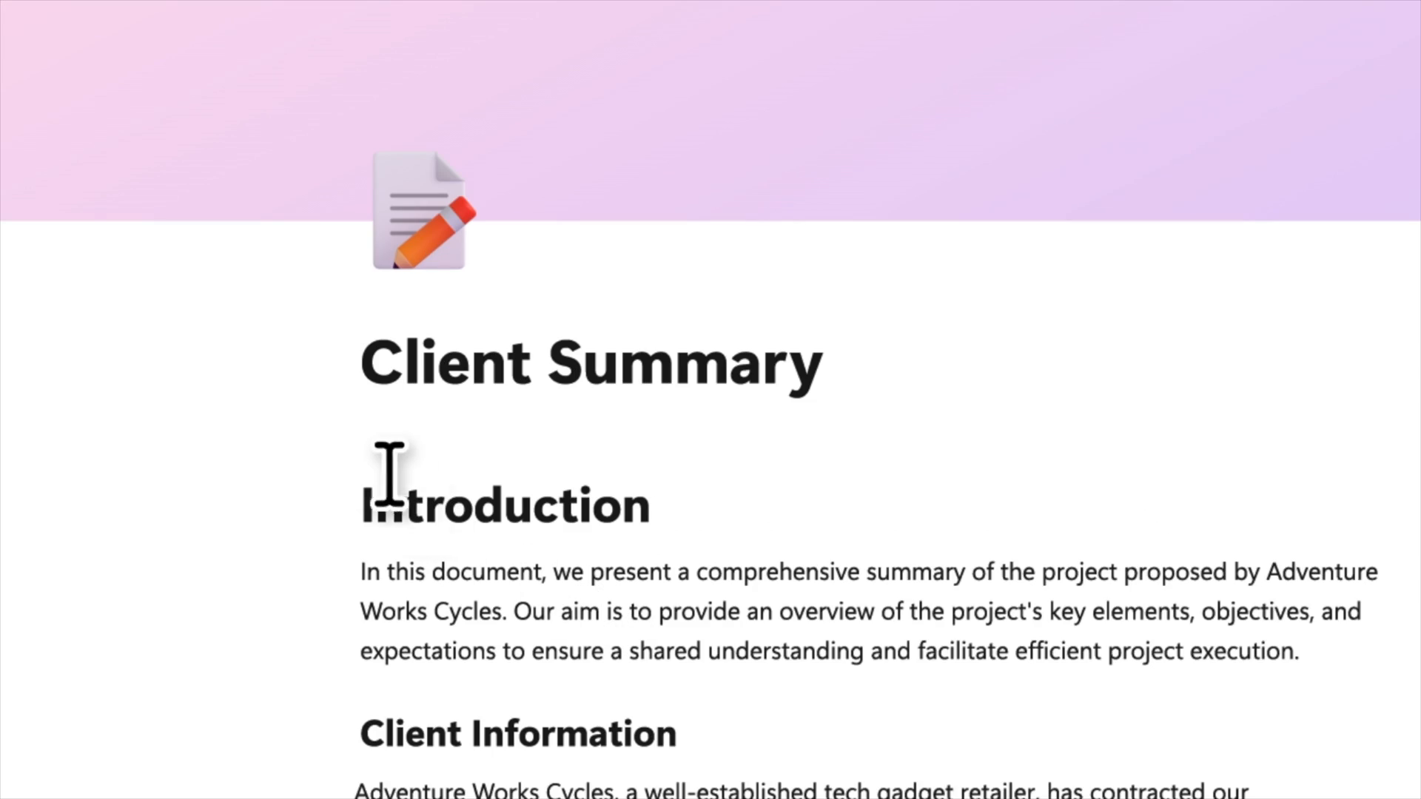
Add a table of contents block beneath the Client Summary title using the /tableof command
text(/tableof)
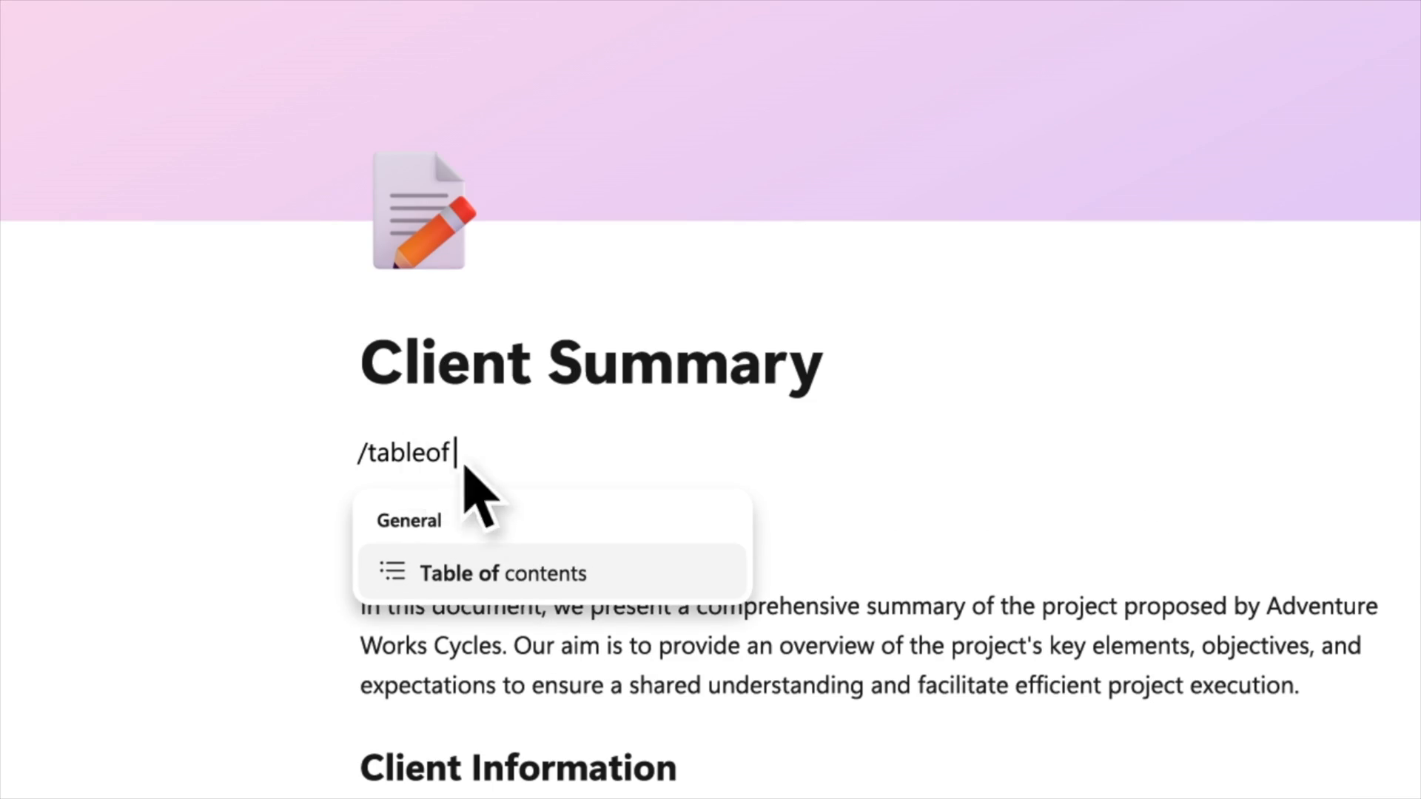
click(503, 573)
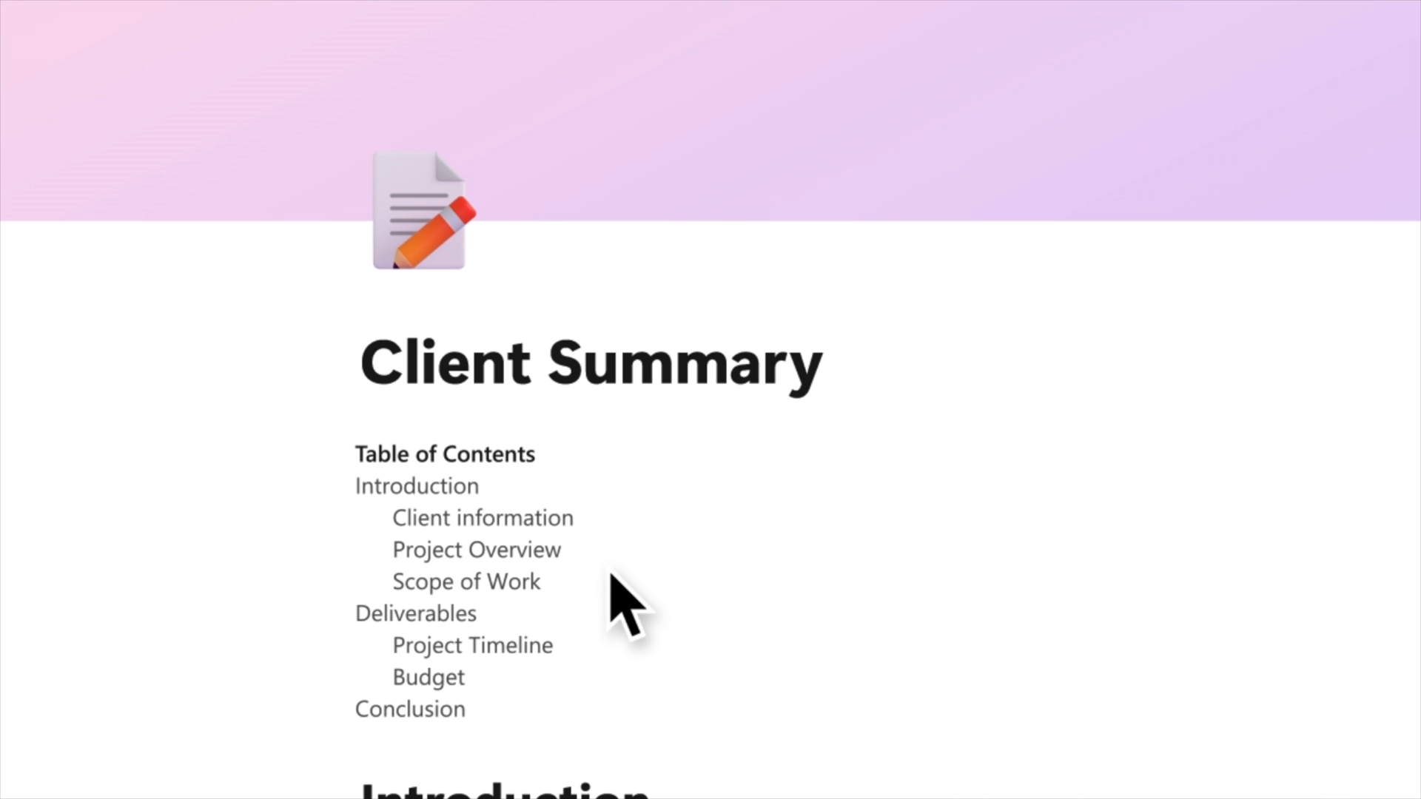